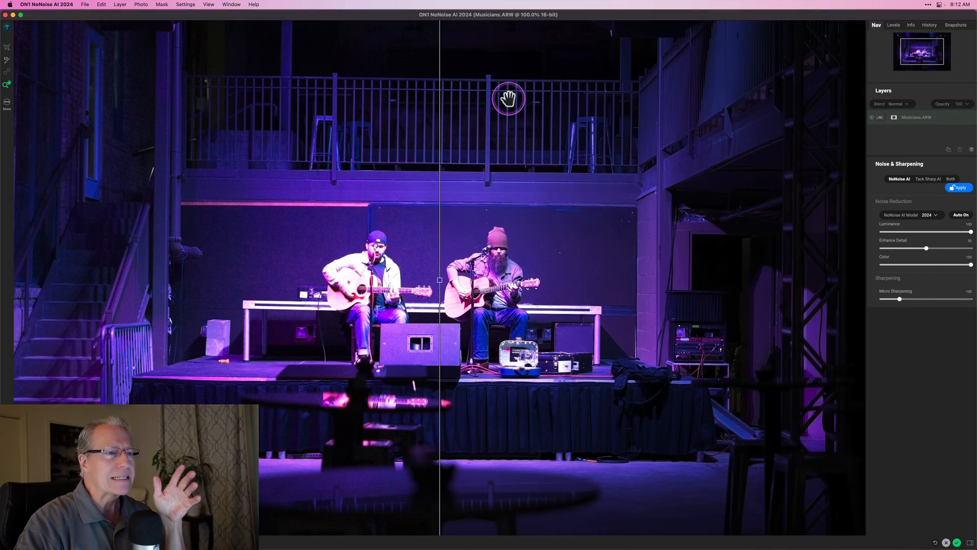
mouse_move(612, 357)
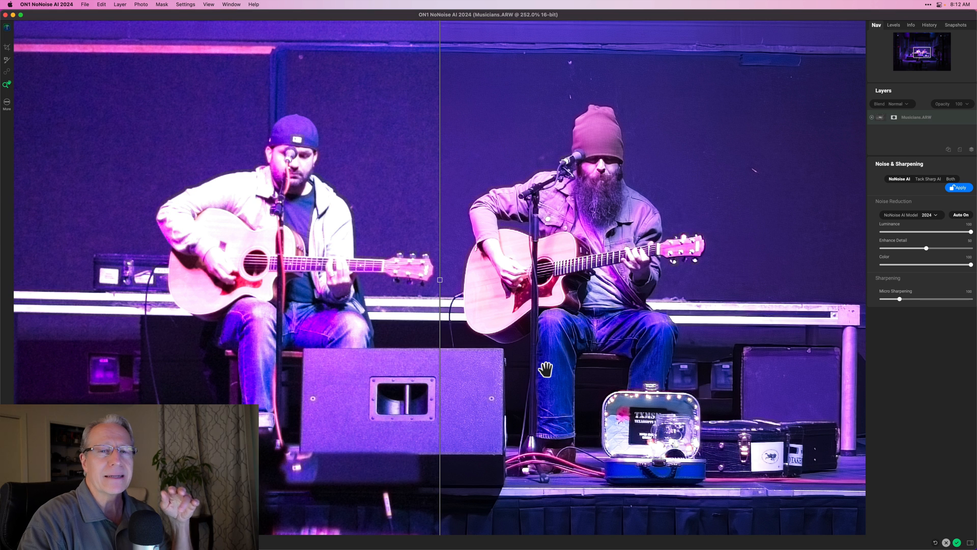
mouse_move(9, 68)
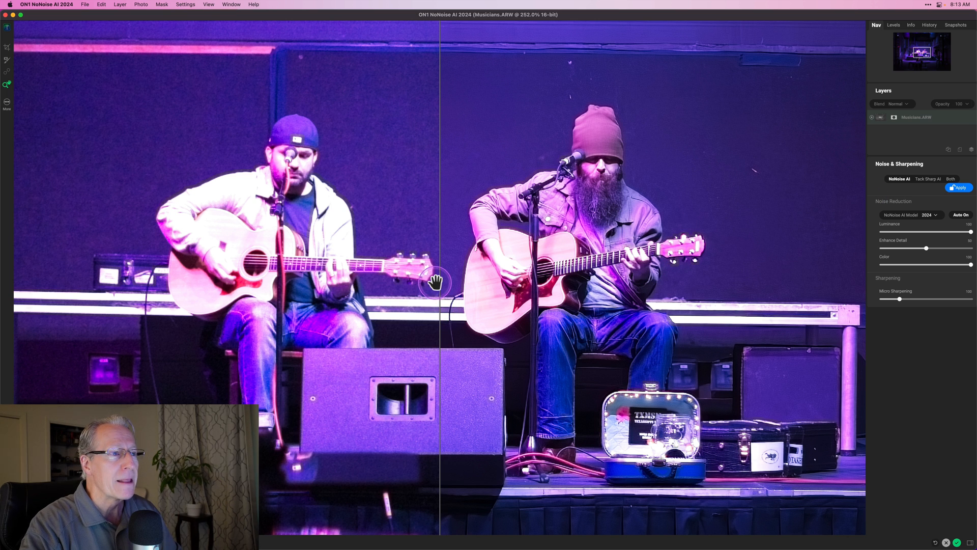
- Sweep the before/after divider right past both guitarists and back, ending over the left guitarist
left_click_drag(436, 282, 628, 282)
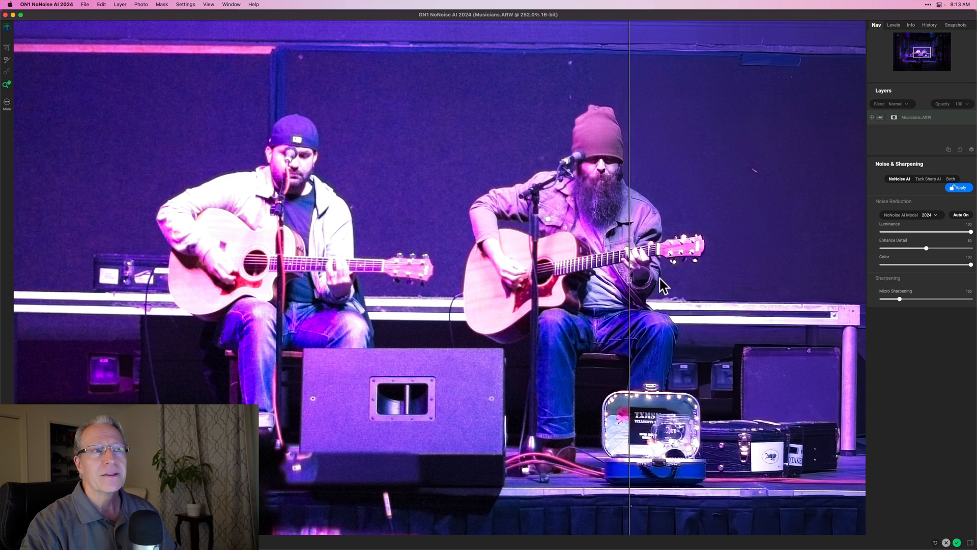
left_click_drag(629, 281, 730, 282)
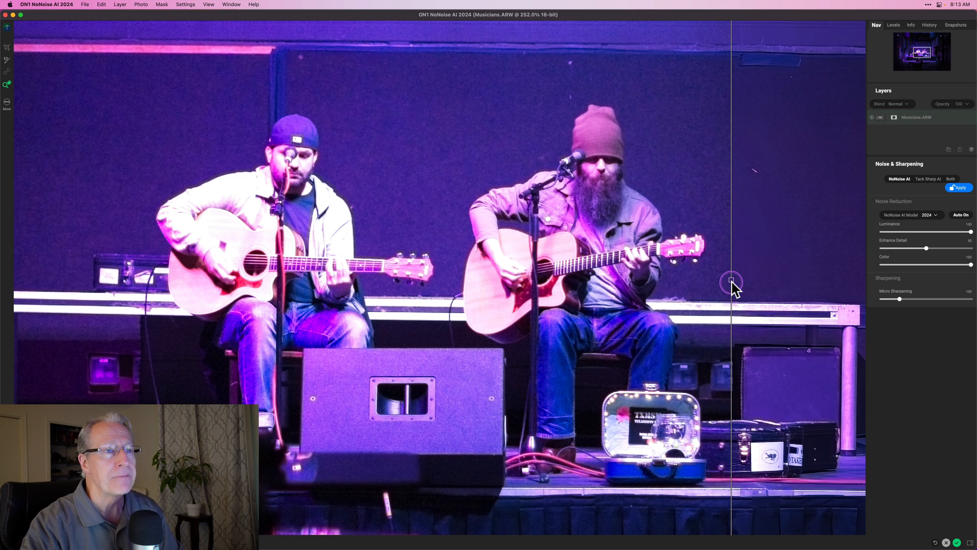
left_click_drag(730, 281, 520, 277)
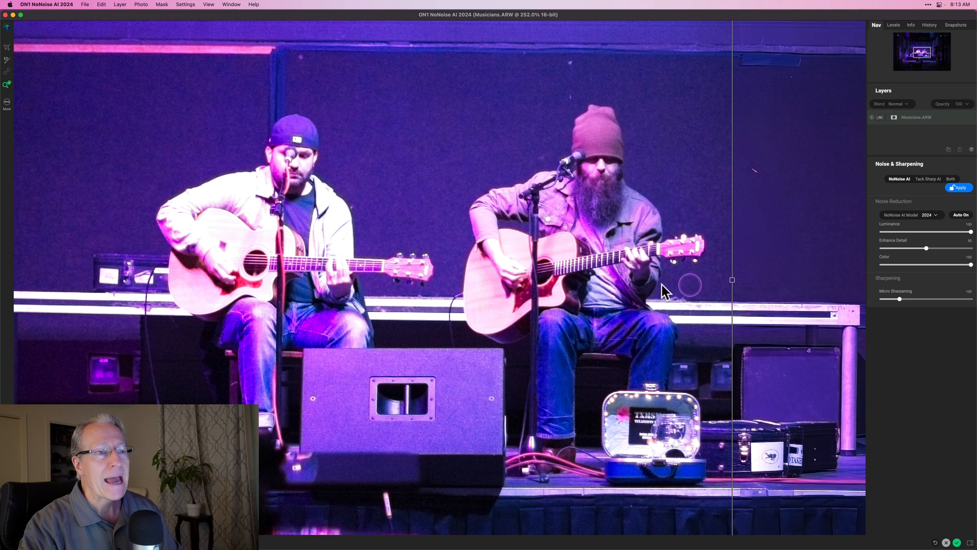
left_click_drag(731, 280, 457, 280)
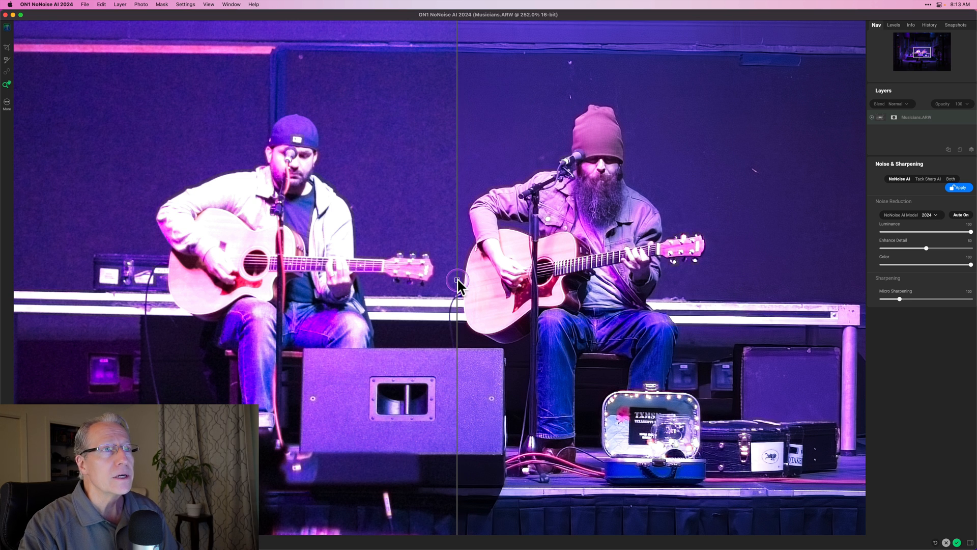
left_click_drag(456, 281, 731, 282)
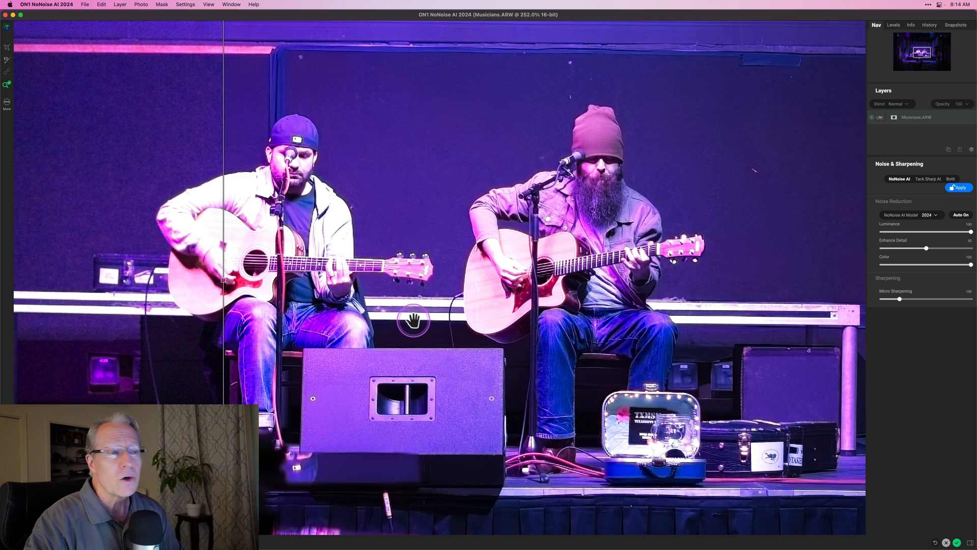
mouse_move(634, 354)
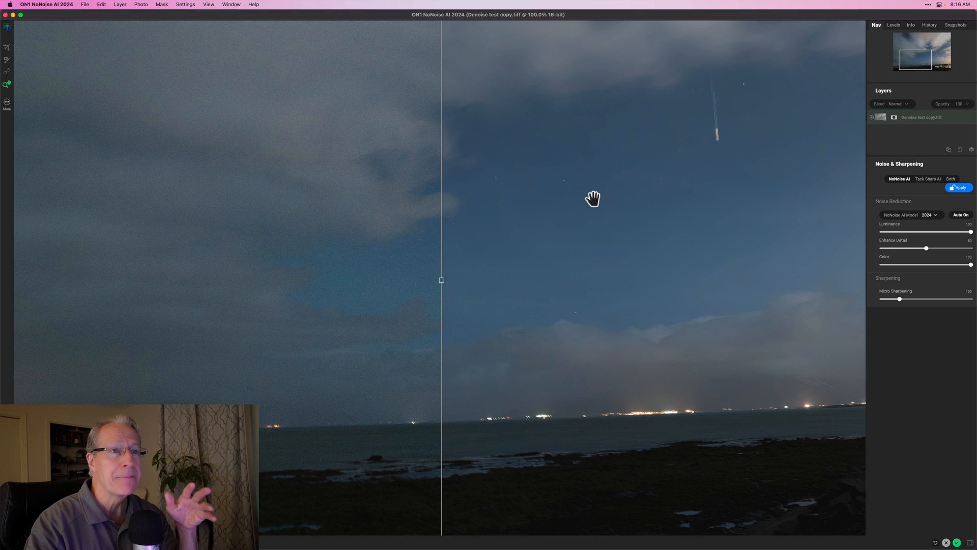
- Zoom to 100% on the meteor and clouds, then centre the before/after divider across the sky
left_click(424, 258)
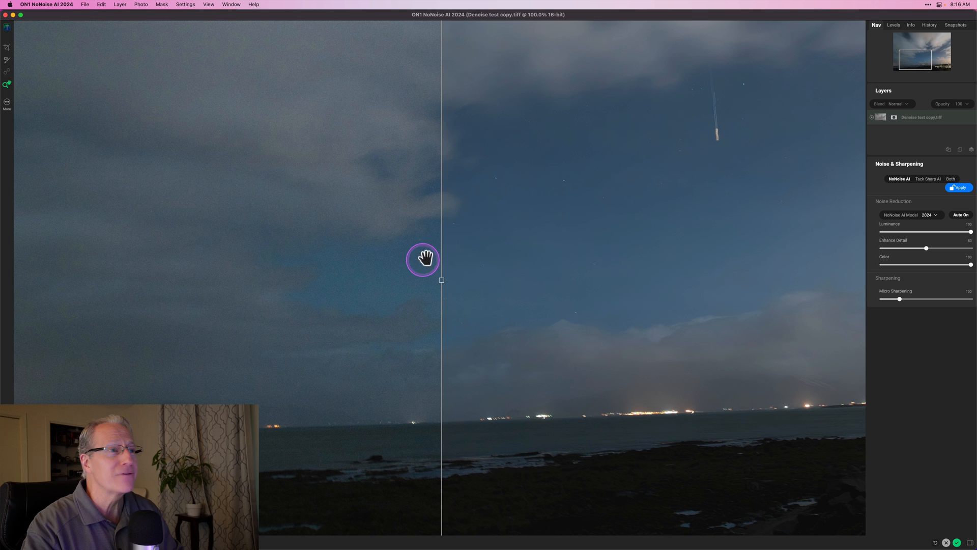
mouse_move(400, 216)
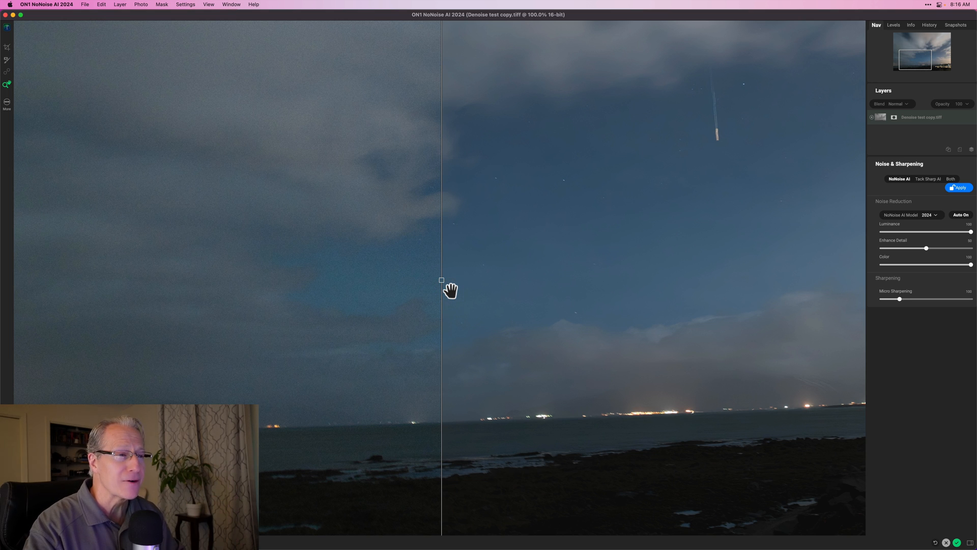
left_click(437, 288)
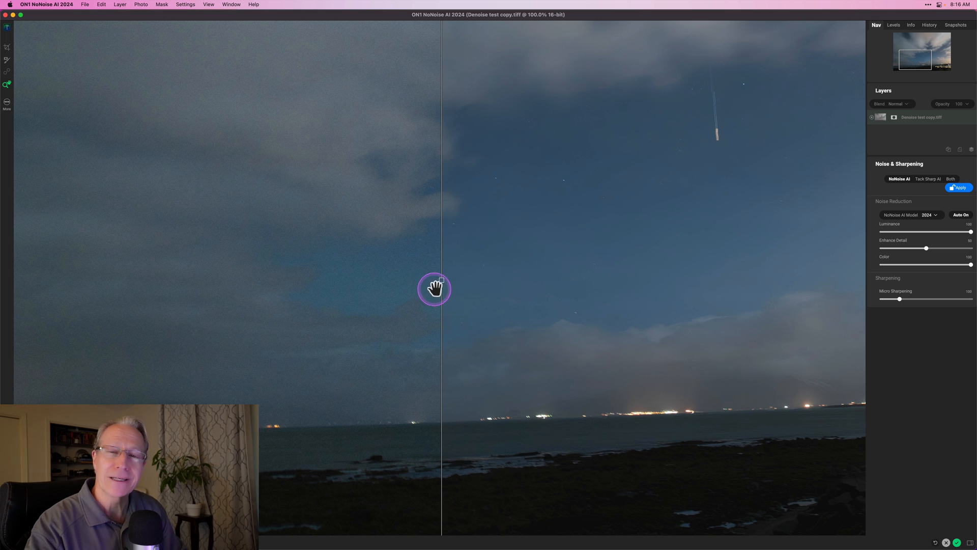
mouse_move(335, 275)
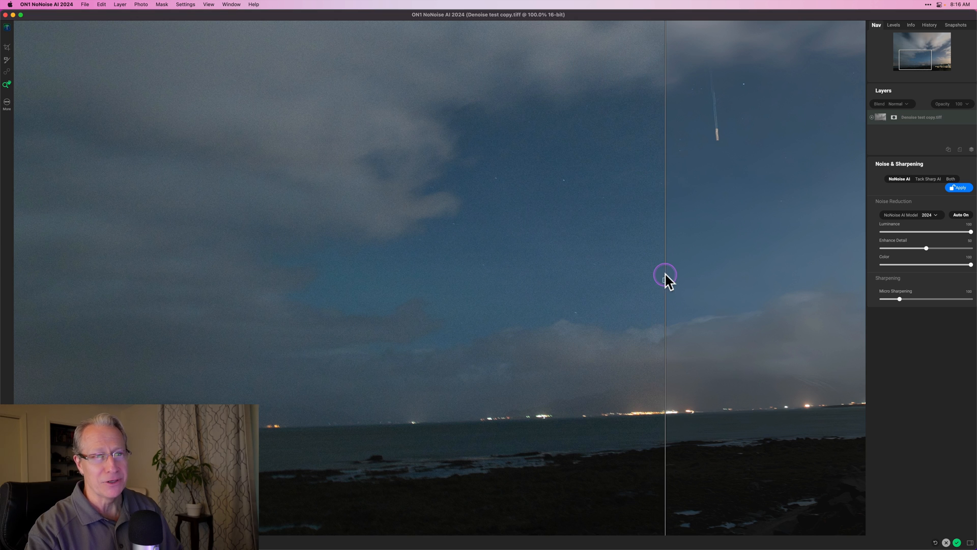
left_click_drag(663, 279, 227, 281)
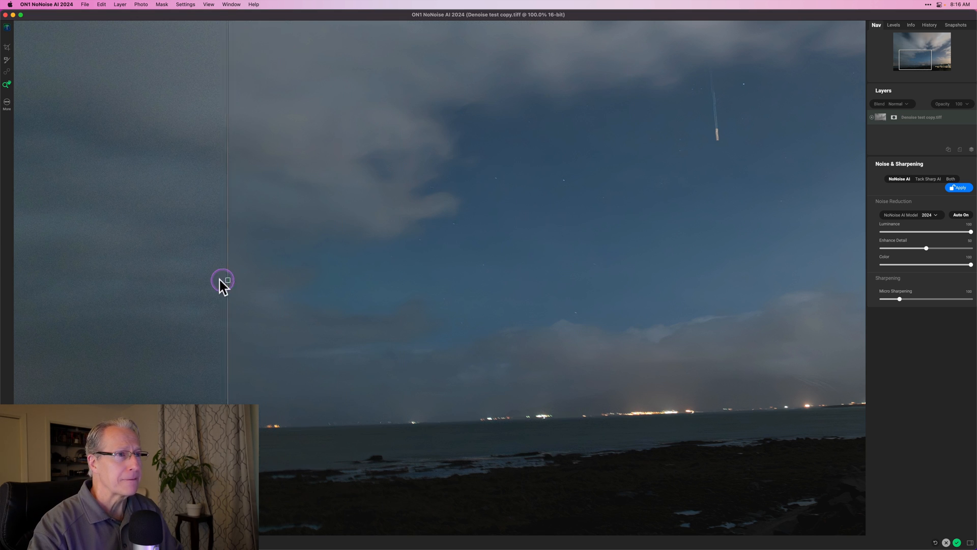
left_click_drag(222, 280, 420, 298)
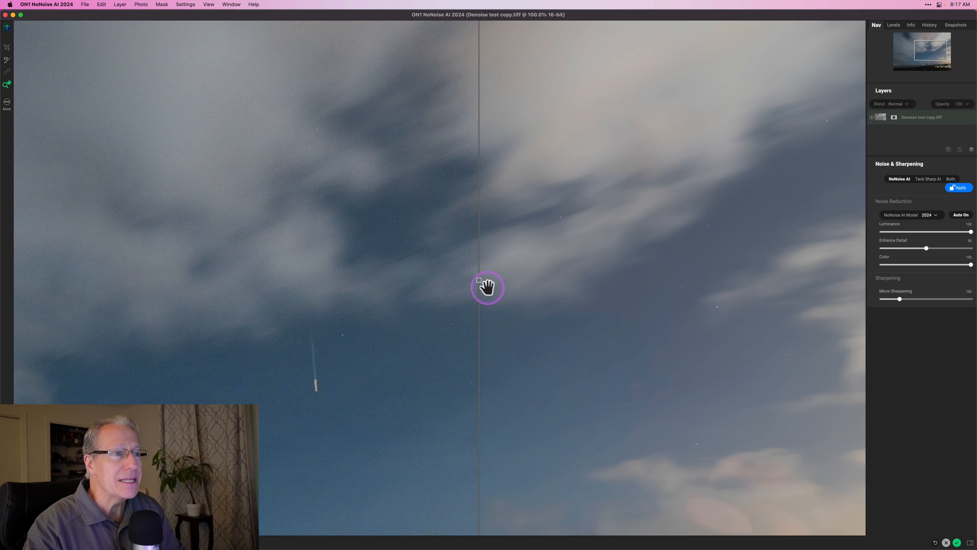
- Move the divider so nearly the whole night sky shows noise-reduced, leaving a thin original strip
left_click_drag(478, 279, 637, 279)
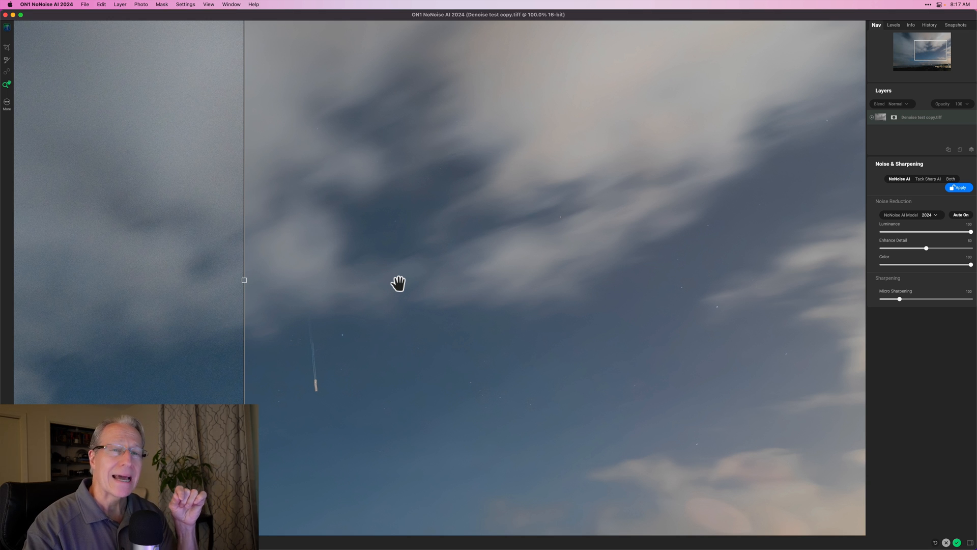
left_click(729, 247)
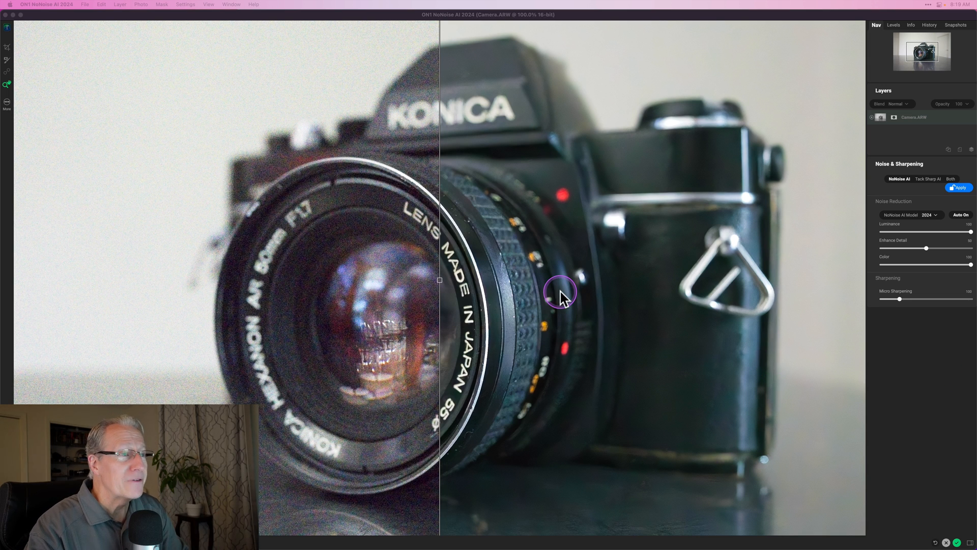
mouse_move(440, 279)
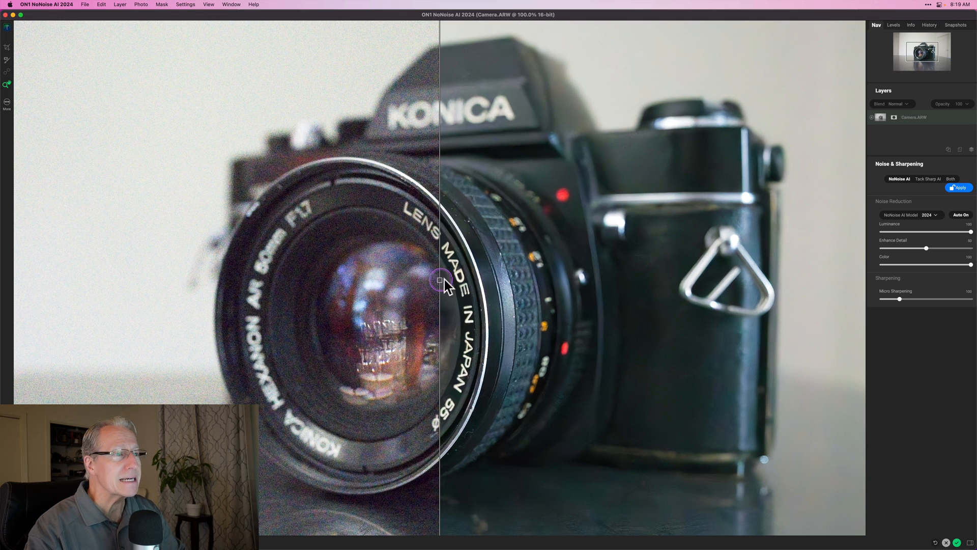
- Show the original grain across the Konica lens, then bring the cleaned version back over it
left_click_drag(439, 281, 582, 281)
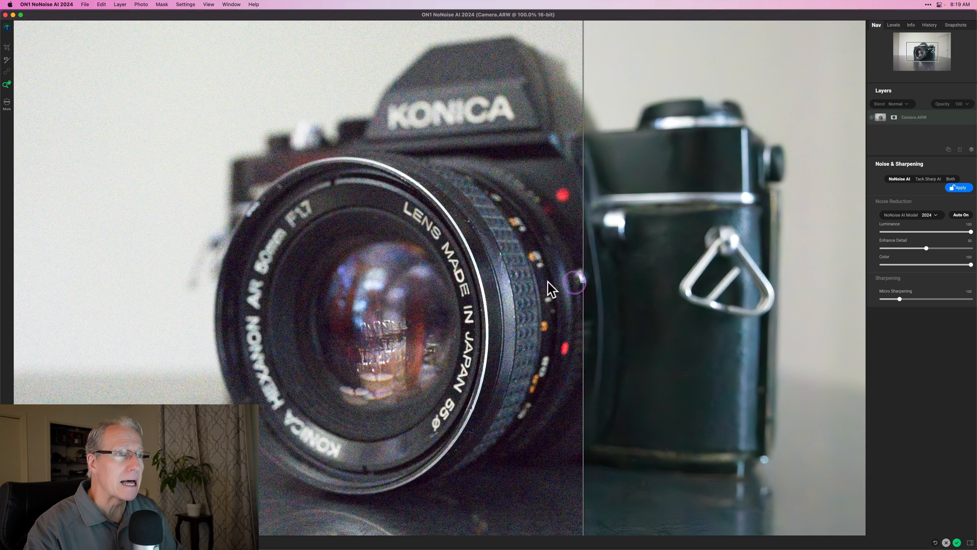
left_click_drag(573, 281, 231, 298)
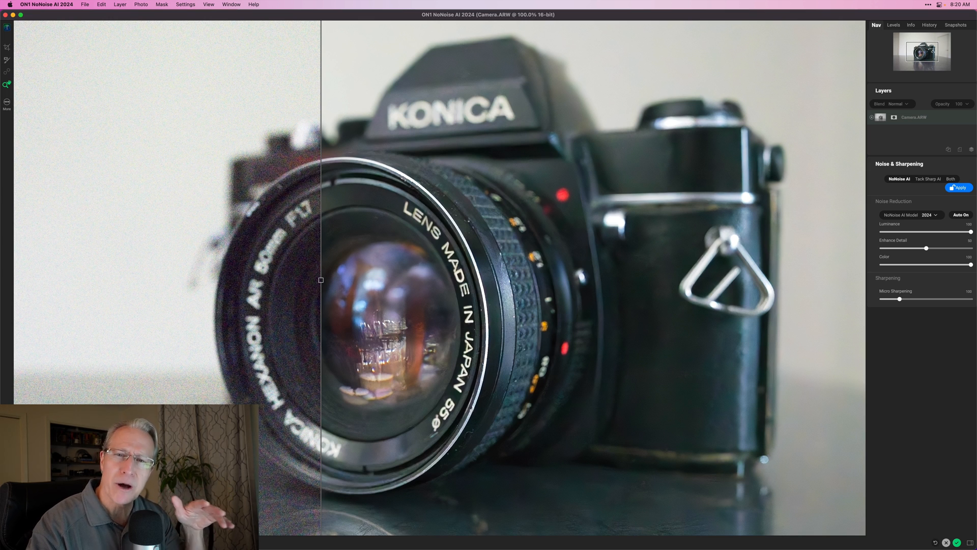
mouse_move(507, 348)
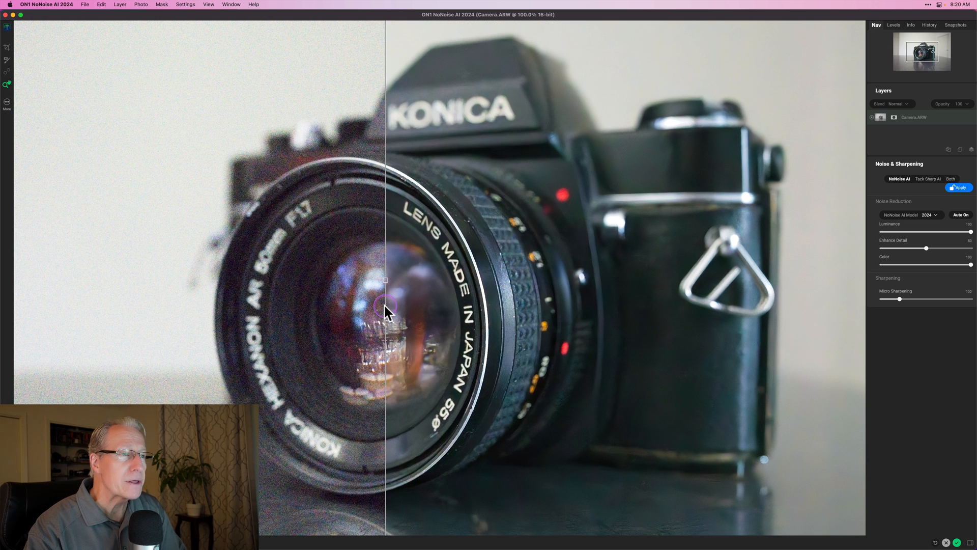
left_click_drag(385, 302, 287, 305)
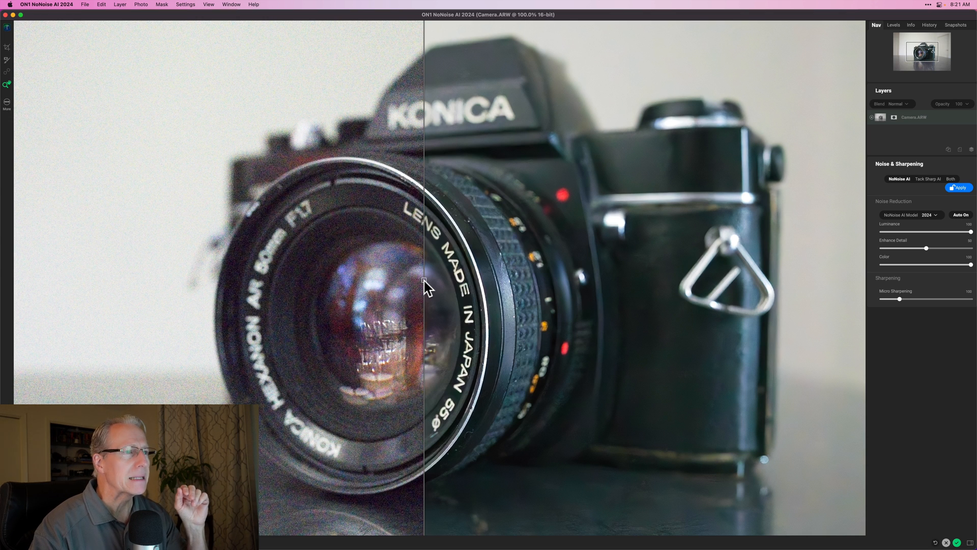
left_click_drag(423, 283, 212, 273)
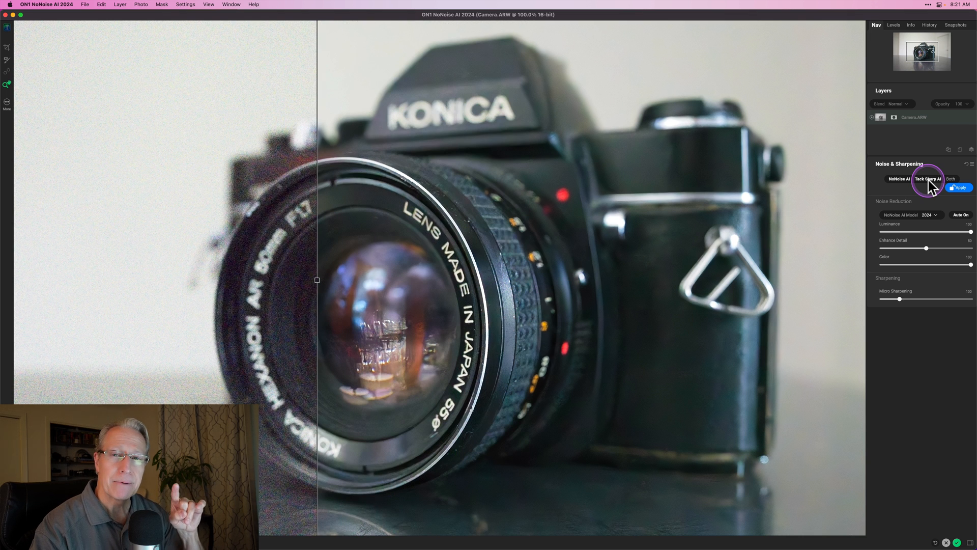
mouse_move(928, 179)
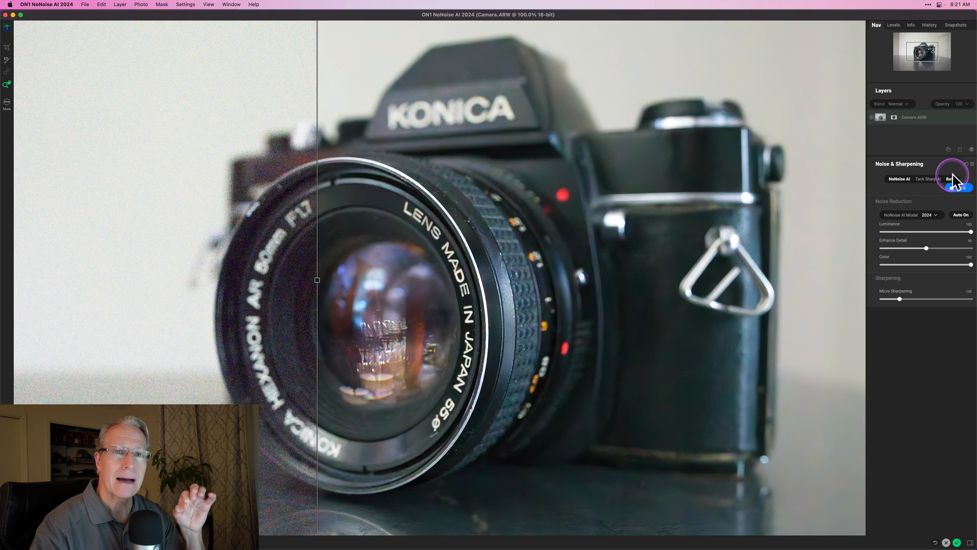
- Switch Noise & Sharpening to Both and compare the sharpened result across the lens
left_click(949, 179)
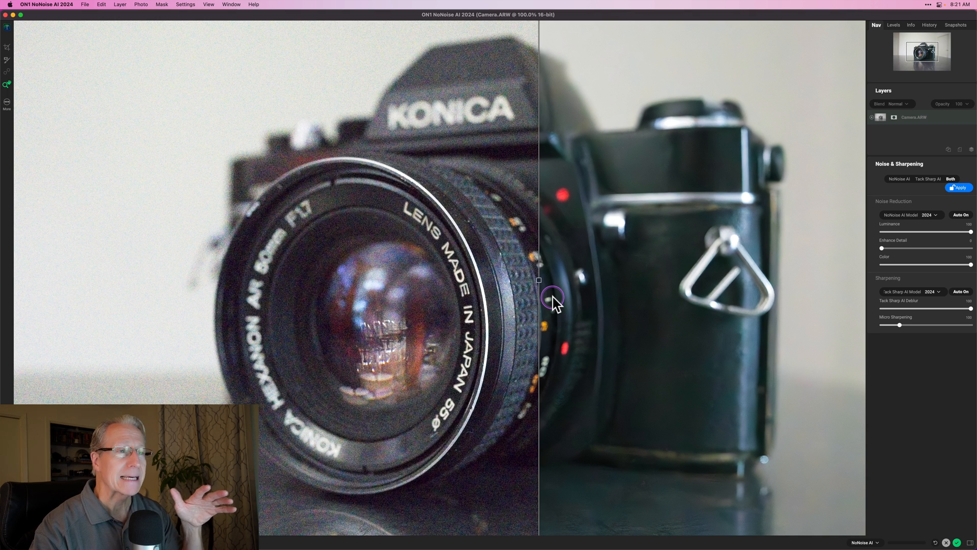
left_click_drag(540, 297, 361, 297)
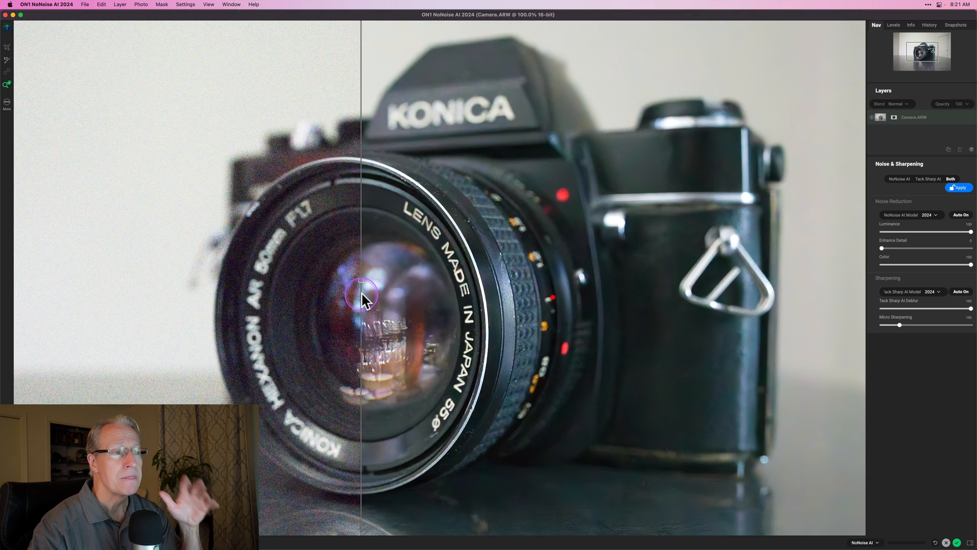